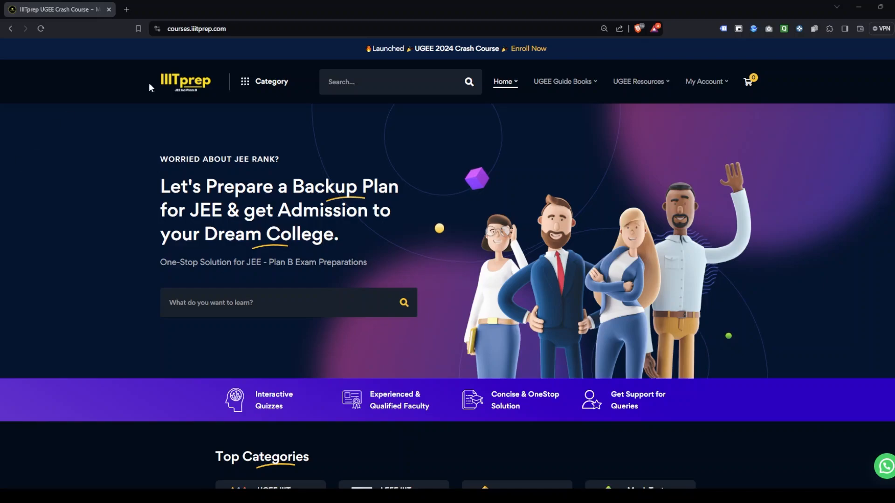
Step: Review the course listings and guide books down to the Students are Viewing section
scroll(down, 3)
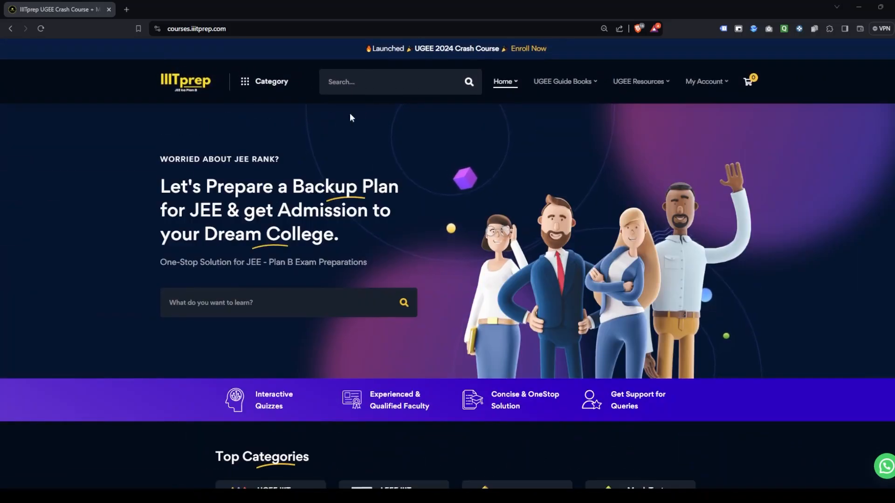
click(195, 29)
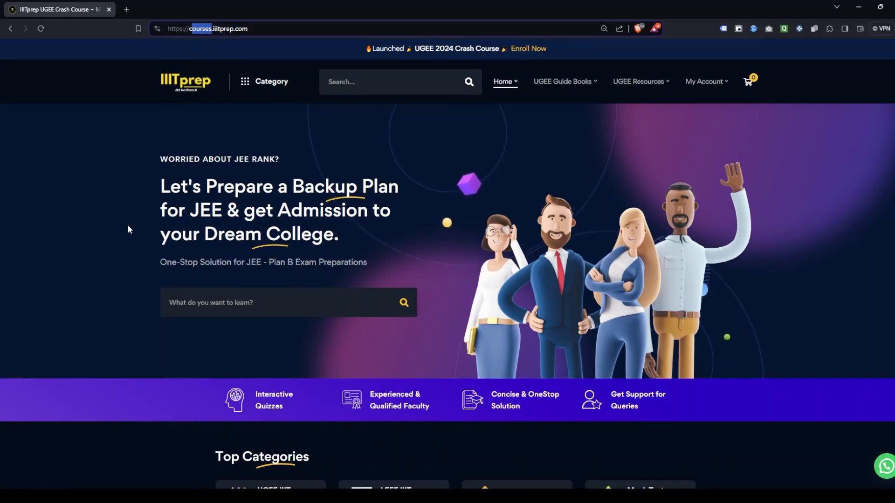
scroll(down, 3)
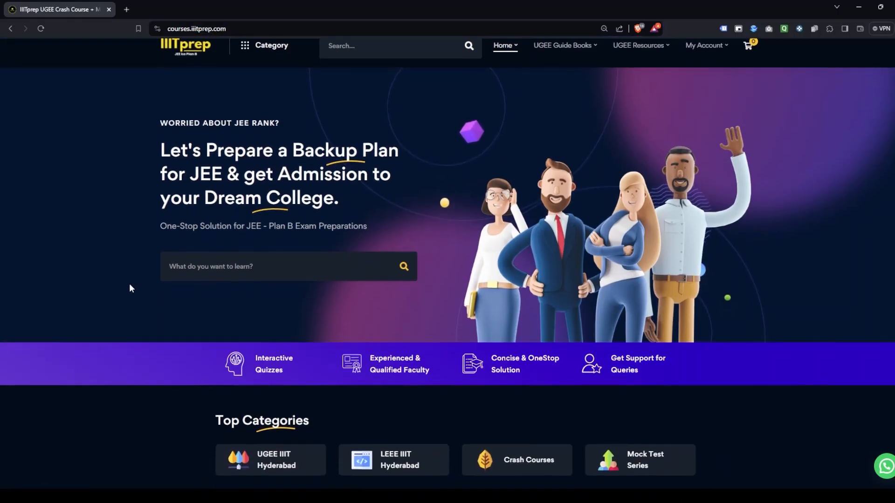
scroll(down, 3)
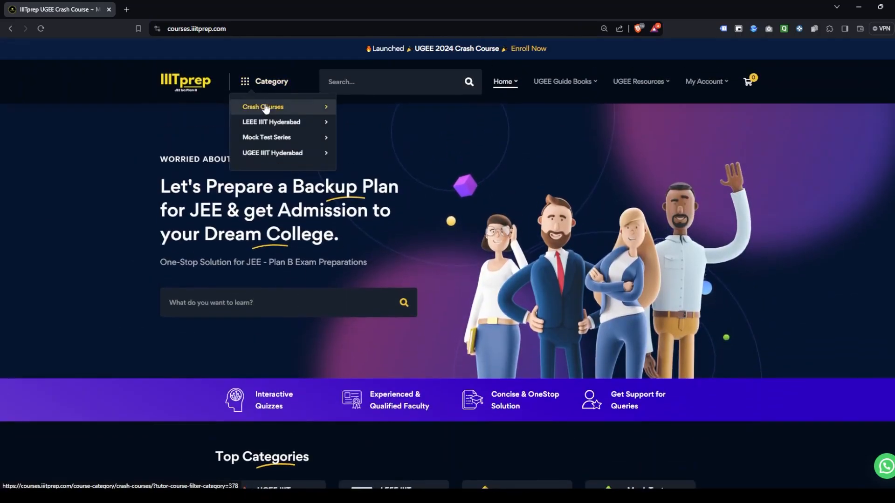
mouse_move(272, 152)
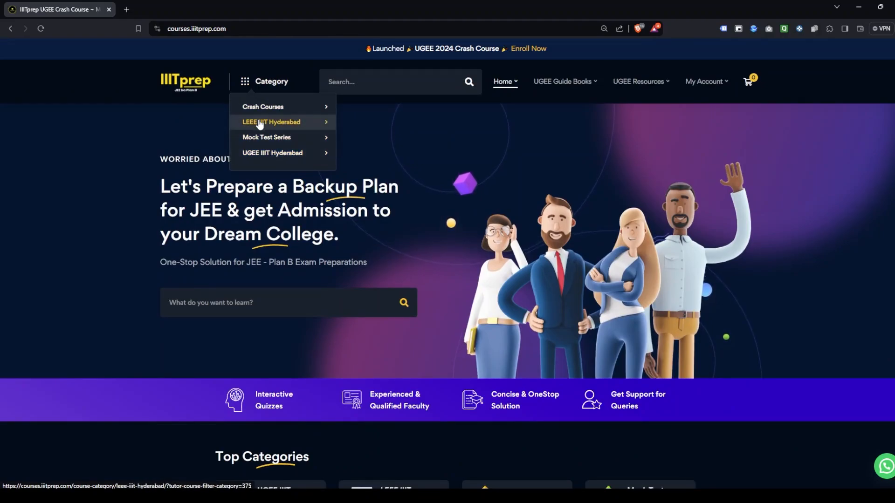
mouse_move(267, 138)
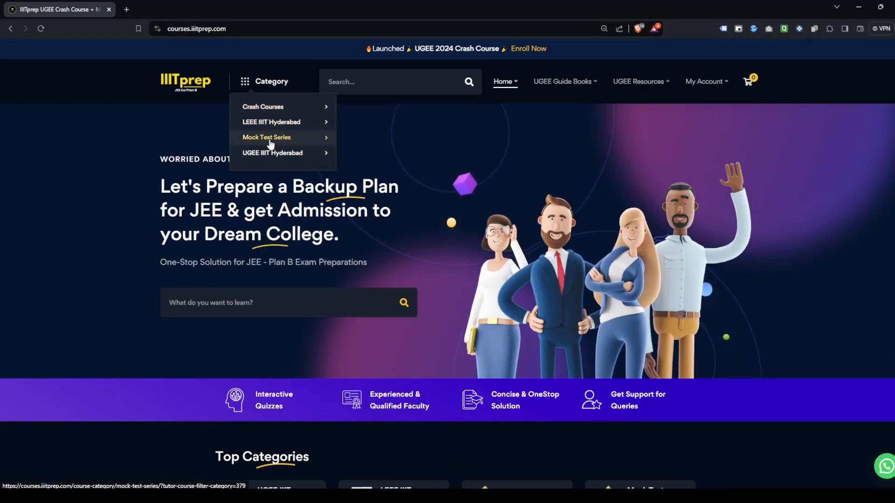
scroll(down, 3)
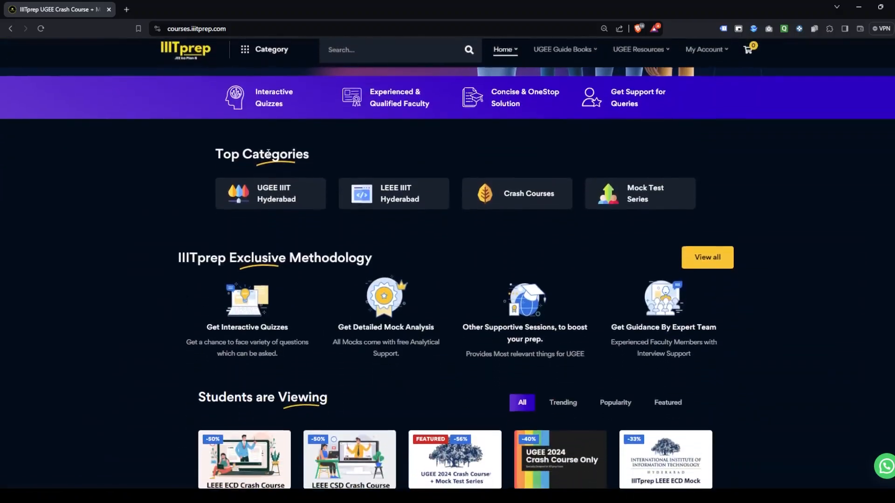
scroll(down, 3)
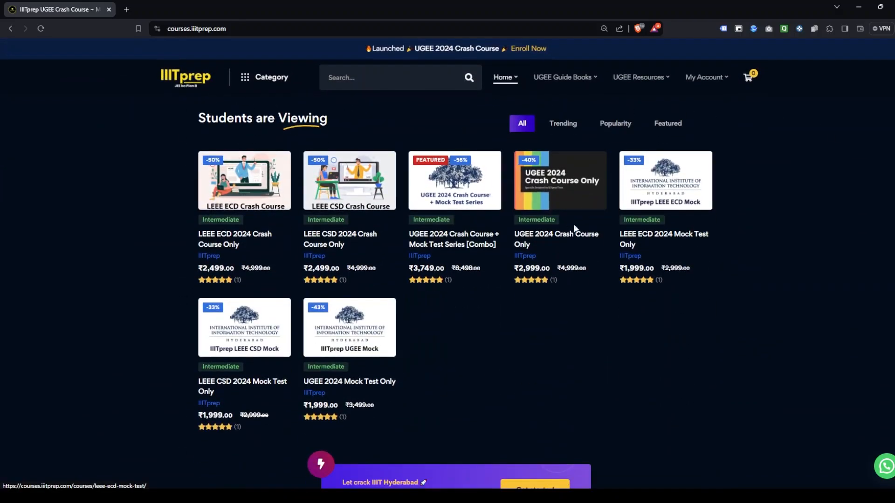
mouse_move(454, 240)
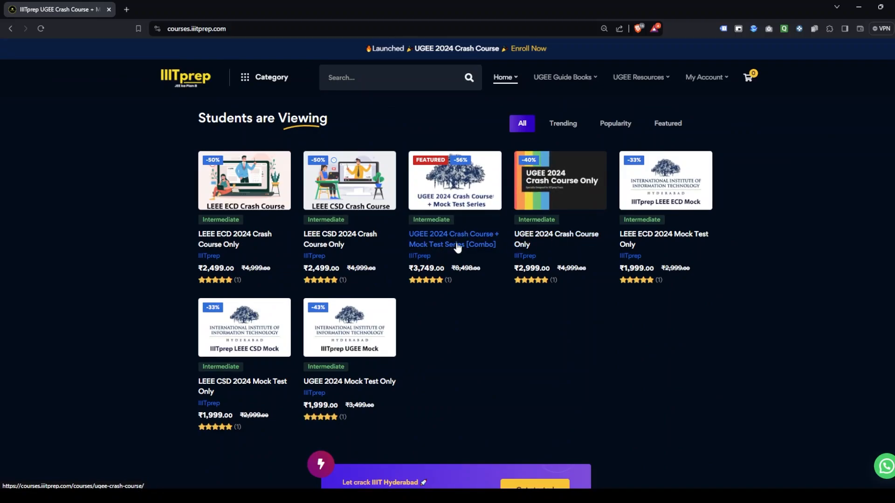
mouse_move(550, 240)
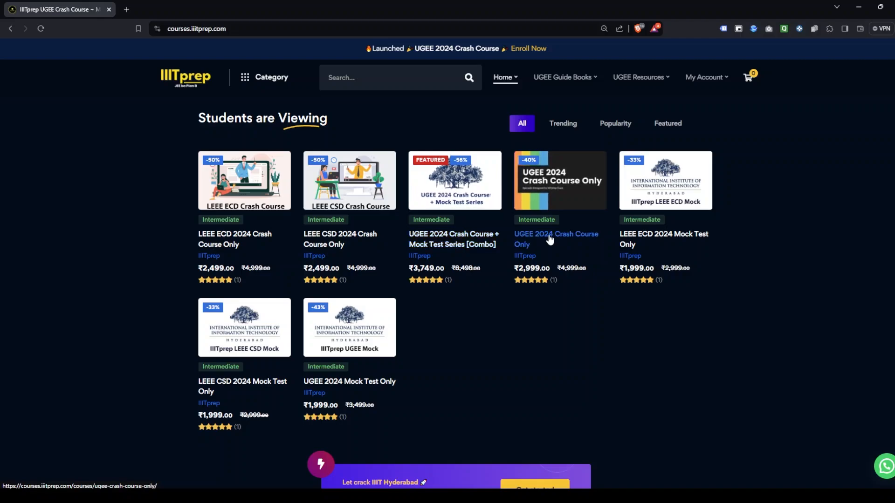
scroll(down, 3)
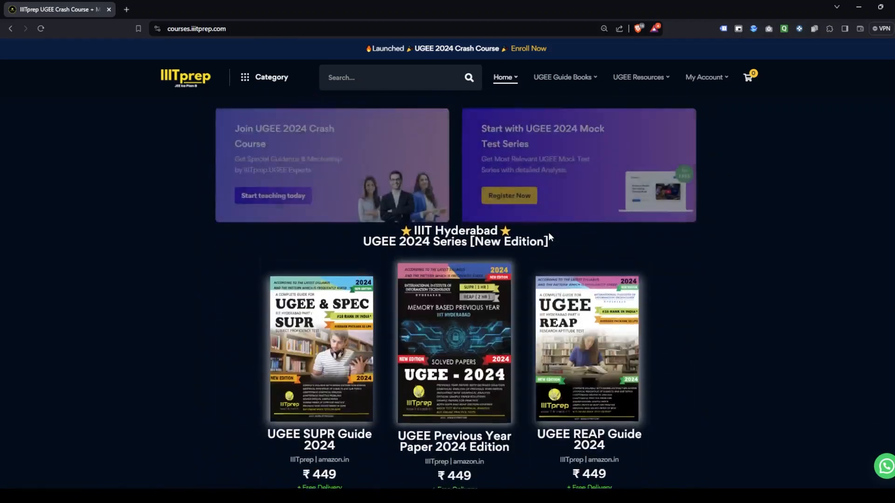
scroll(down, 3)
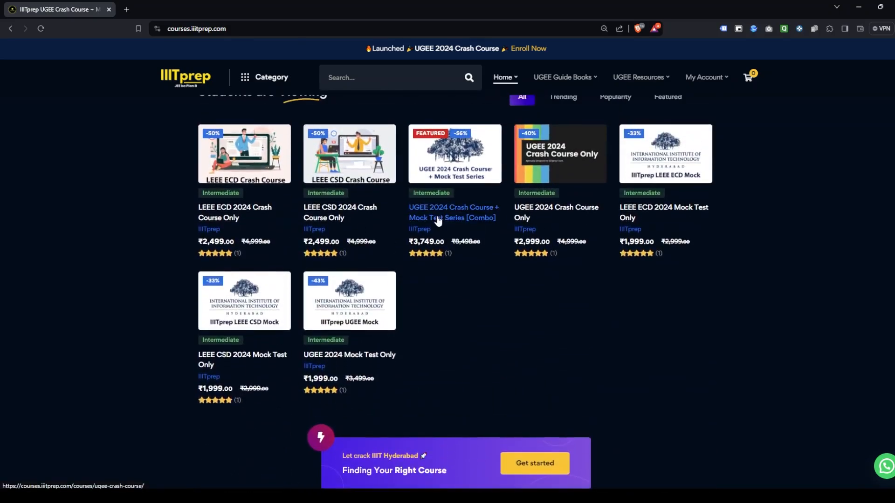
Step: Open the UGEE 2024 Crash Course + Mock Test Series [Combo] card in a new tab
click(453, 212)
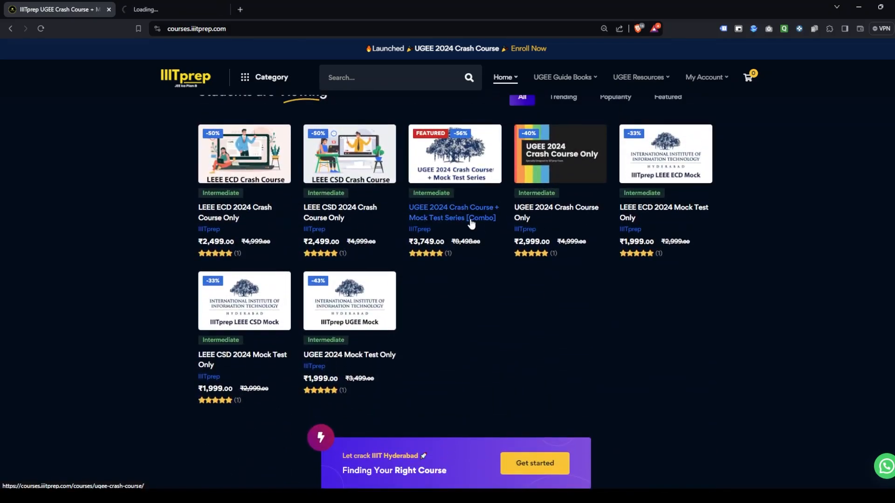
Step: Switch to the combo course tab and review its details and the My Account menu
click(454, 213)
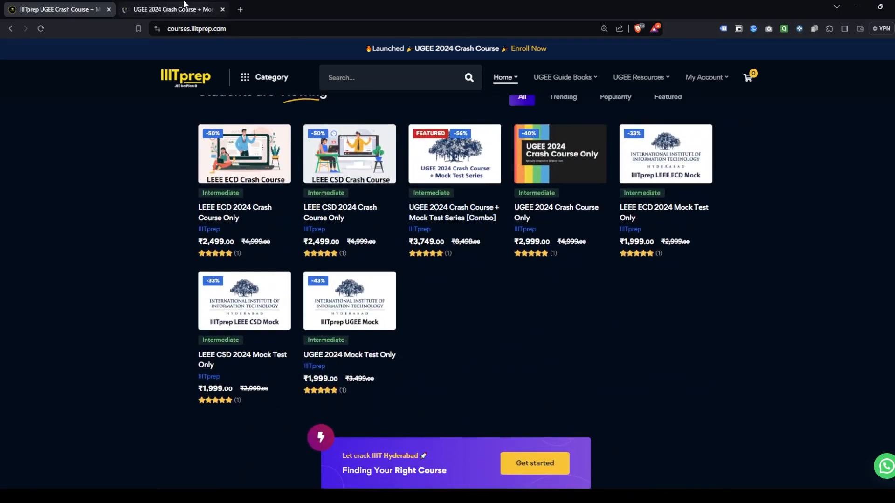
click(454, 154)
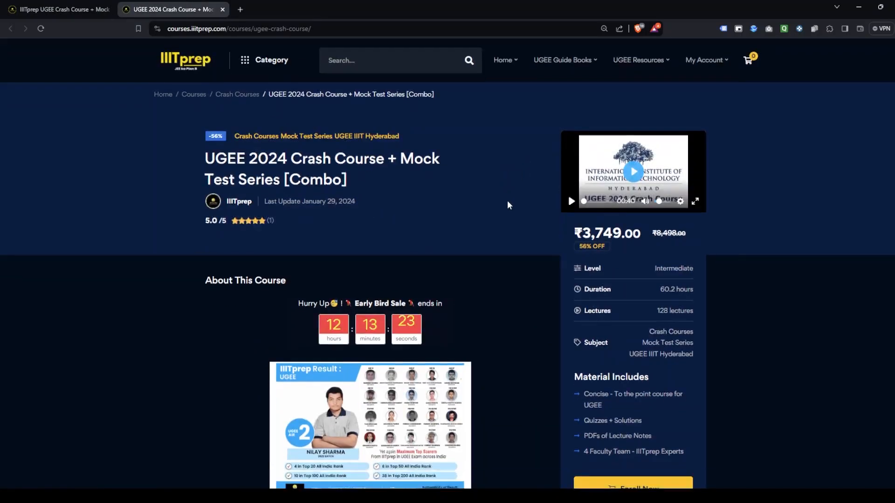
scroll(down, 3)
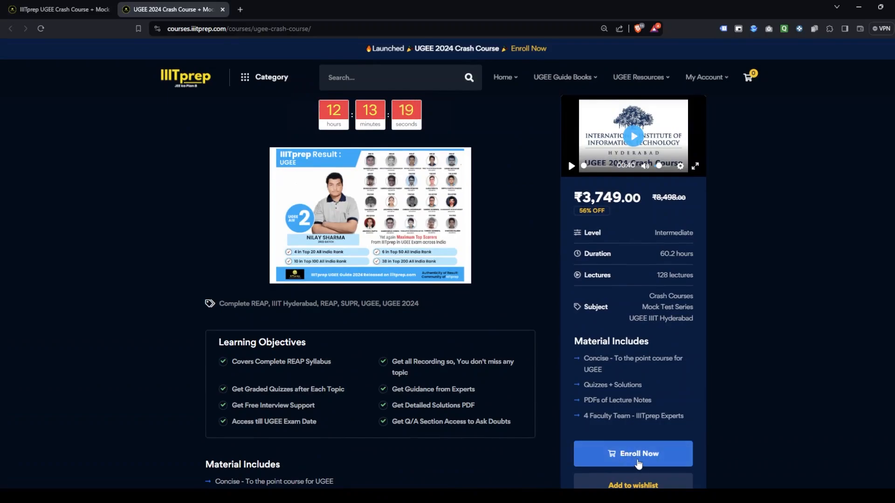
scroll(down, 3)
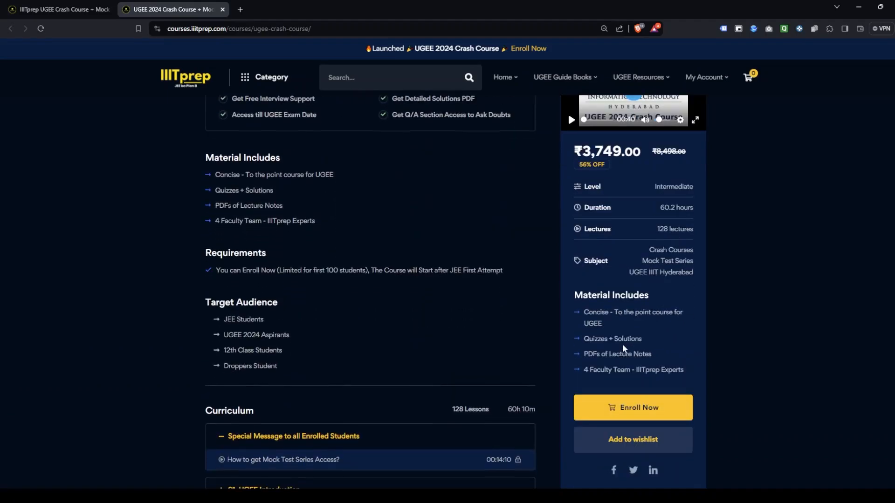
mouse_move(691, 232)
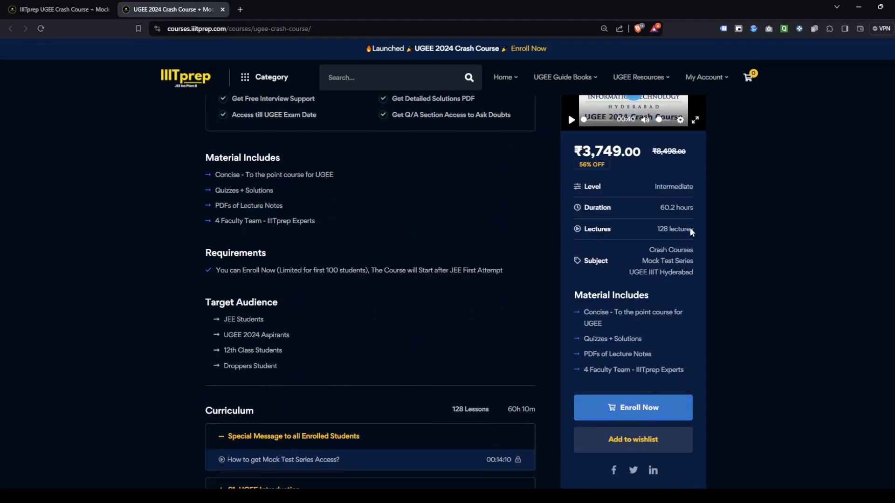
click(706, 77)
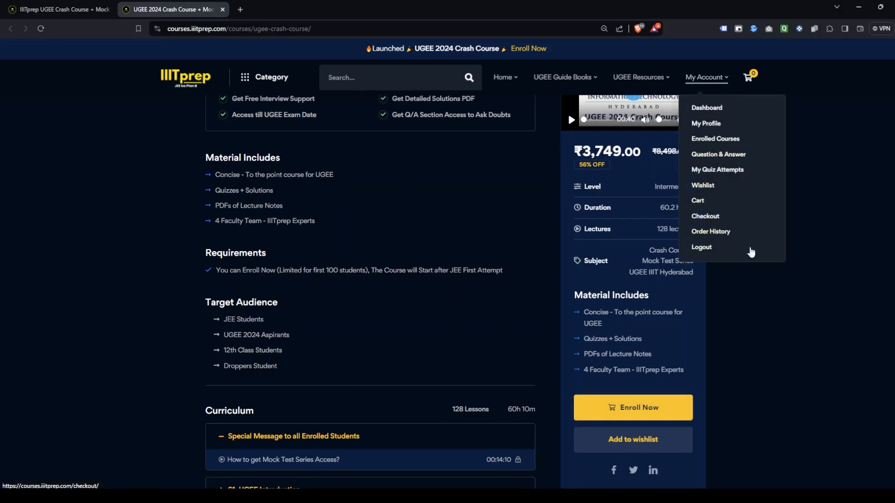
mouse_move(812, 348)
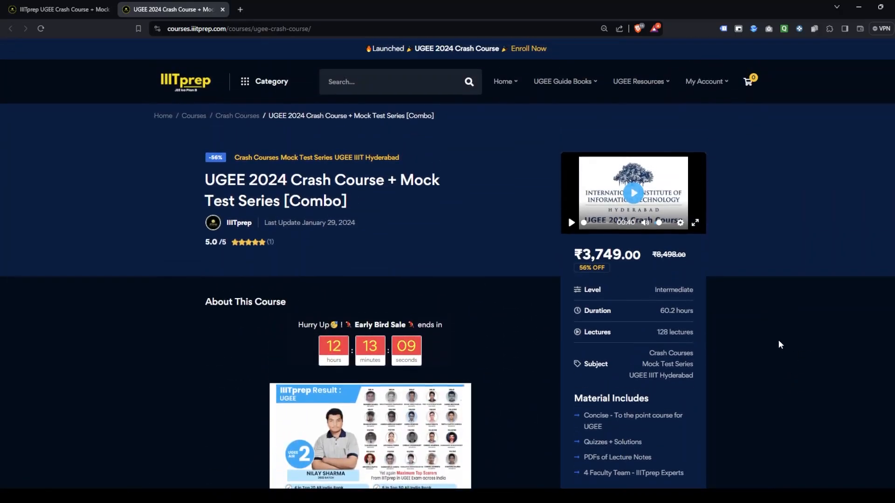
scroll(down, 3)
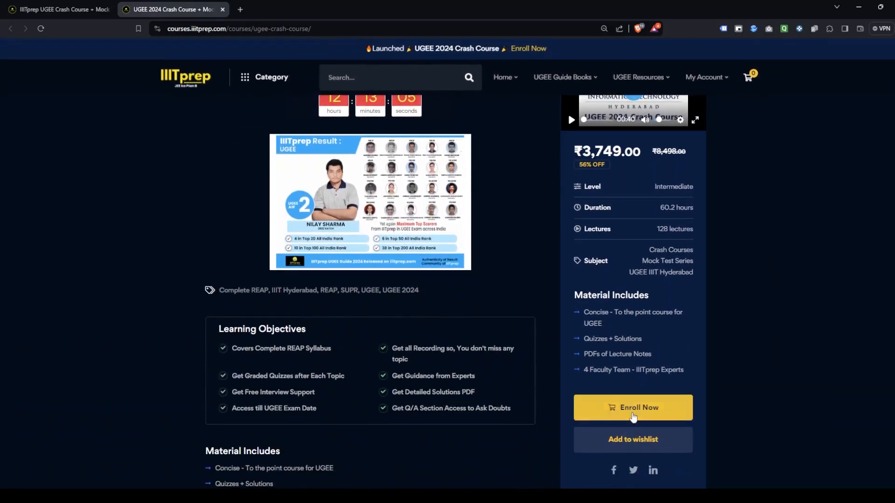
Step: Add the combo course to the cart, signing in with Google, so the cart shows ₹3,749
click(632, 407)
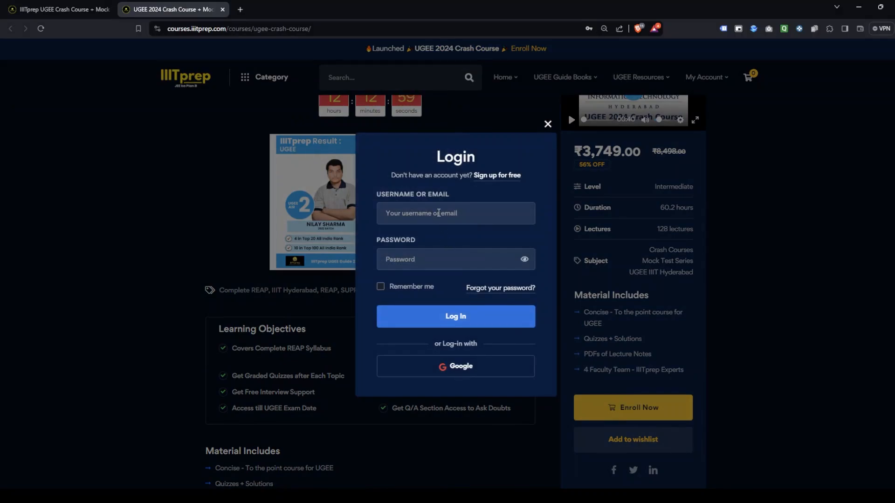
mouse_move(458, 365)
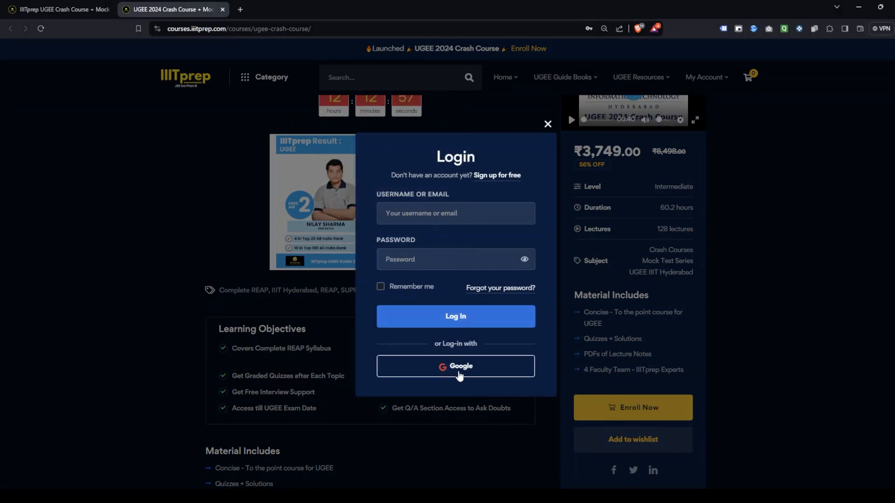
click(455, 366)
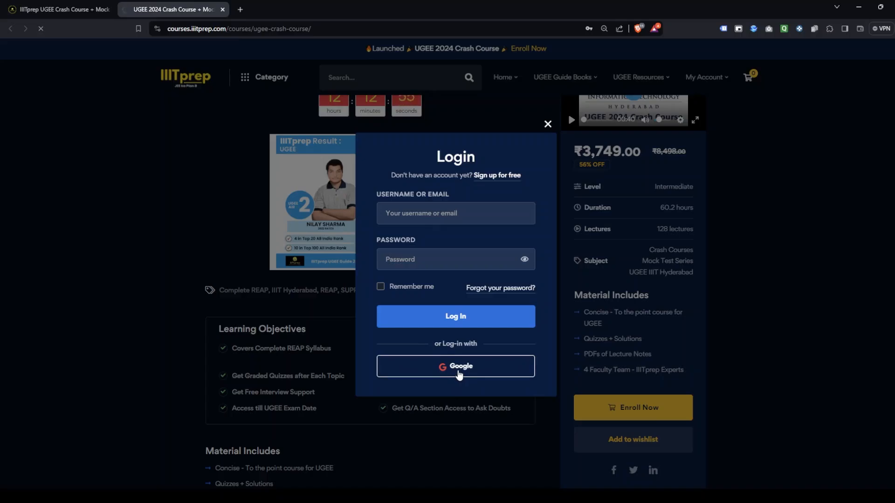
click(456, 366)
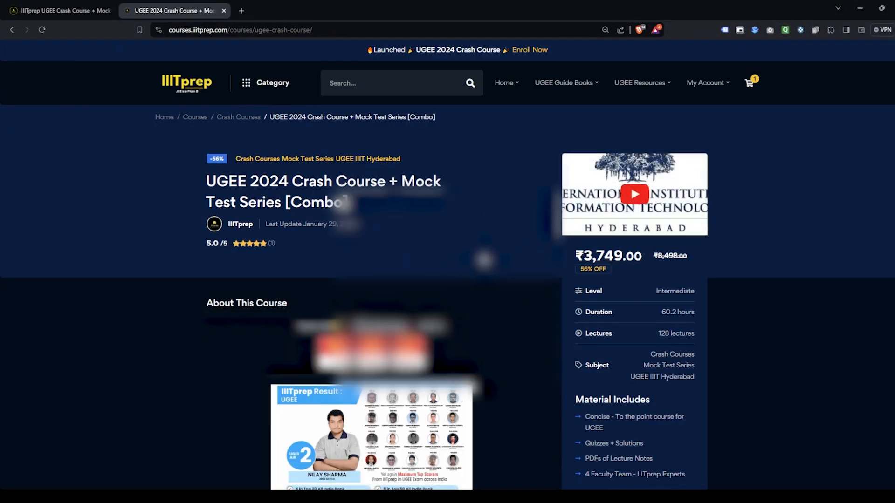
scroll(down, 3)
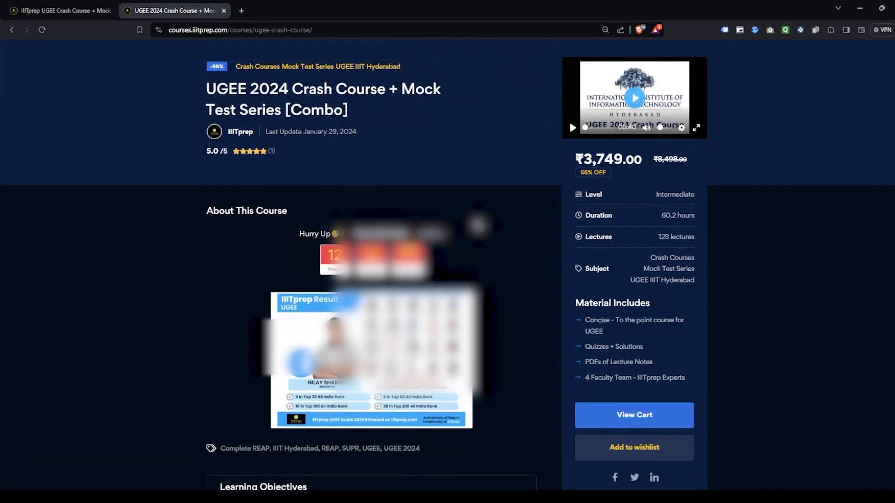
scroll(down, 3)
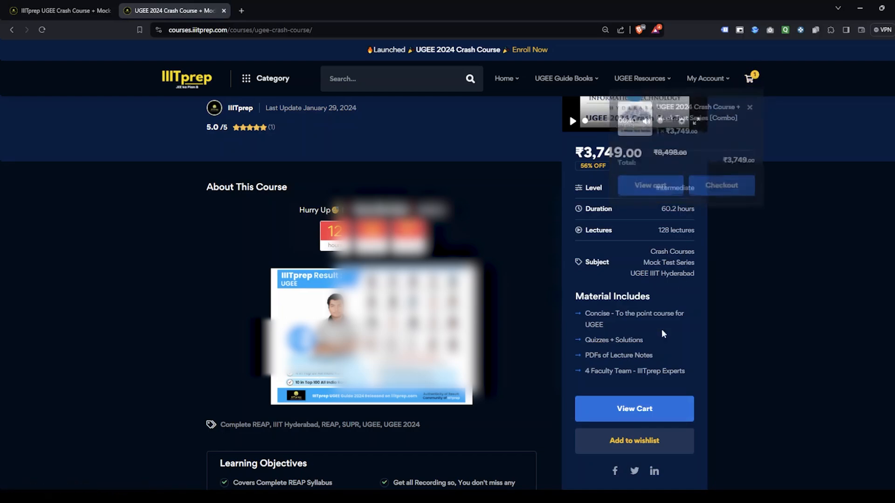
Step: View the cart and apply the EARLYBIRD 20% coupon, bringing the total to ₹2,999.20
click(633, 408)
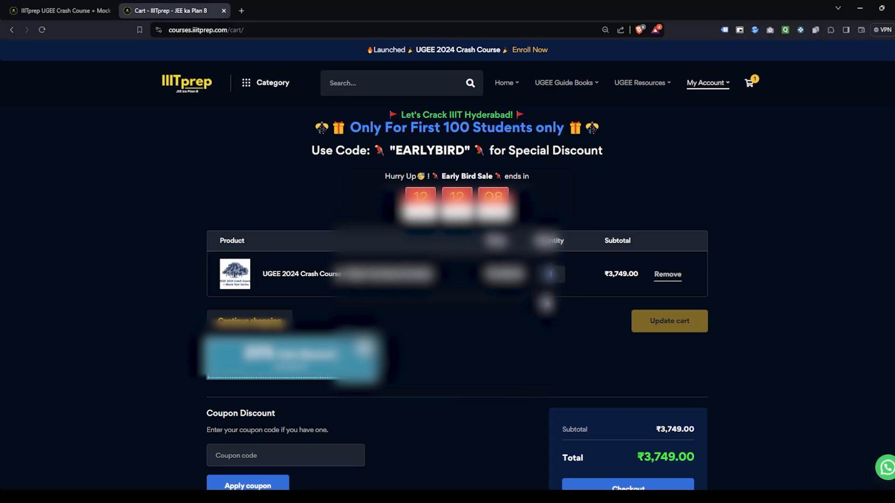
scroll(down, 3)
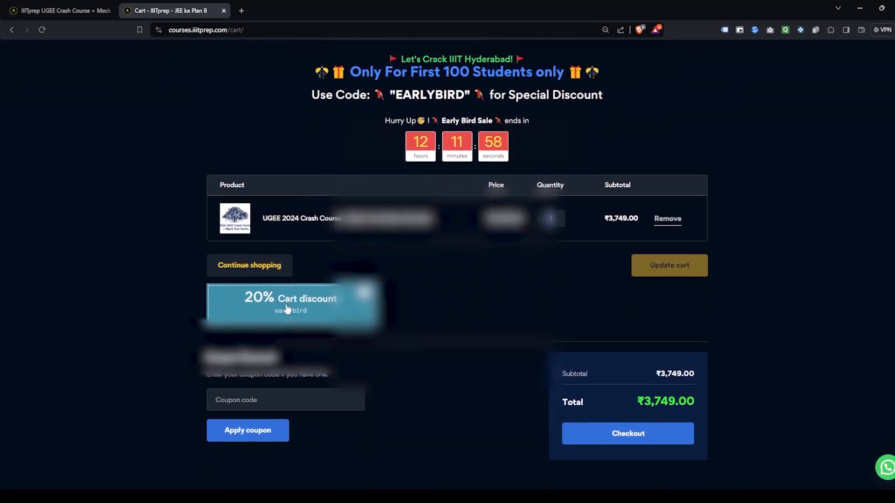
scroll(down, 3)
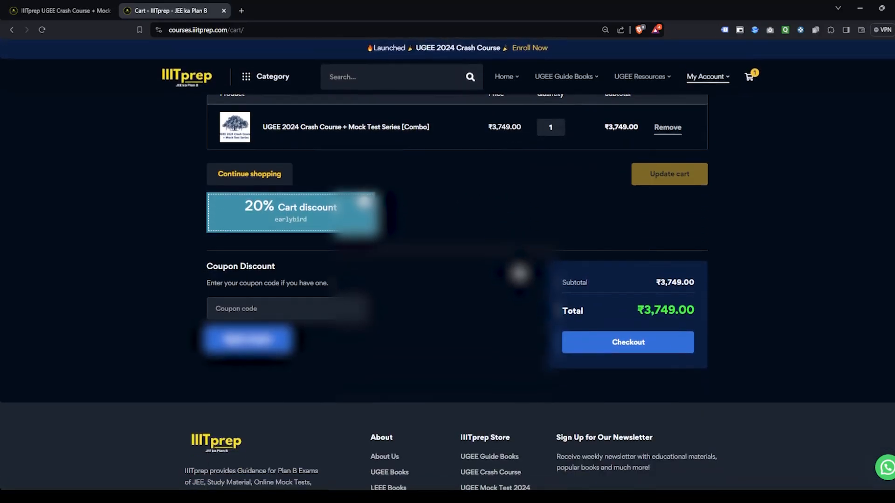
click(248, 340)
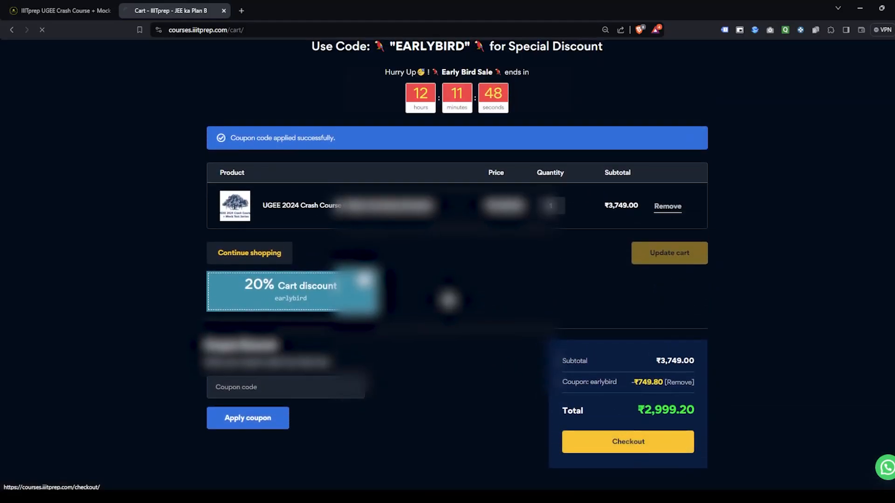
Step: Proceed to checkout at ₹2,999.20 and fill in the billing first and last name
click(626, 442)
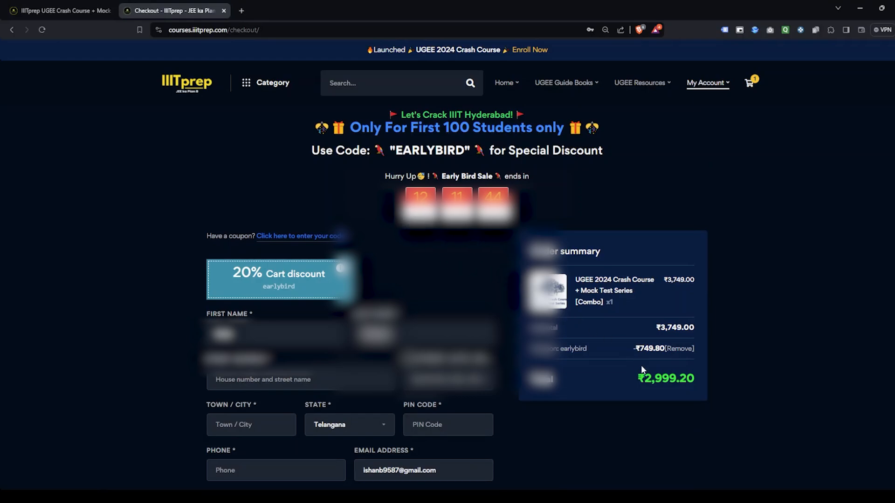
scroll(down, 3)
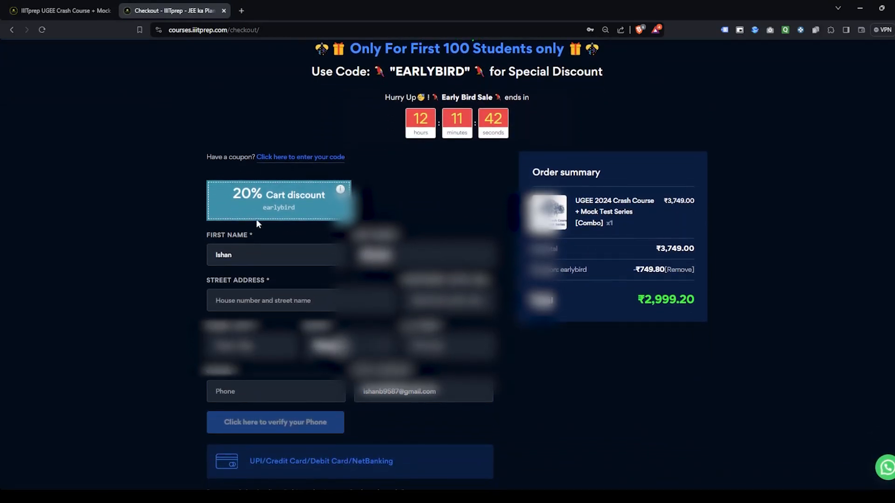
click(301, 300)
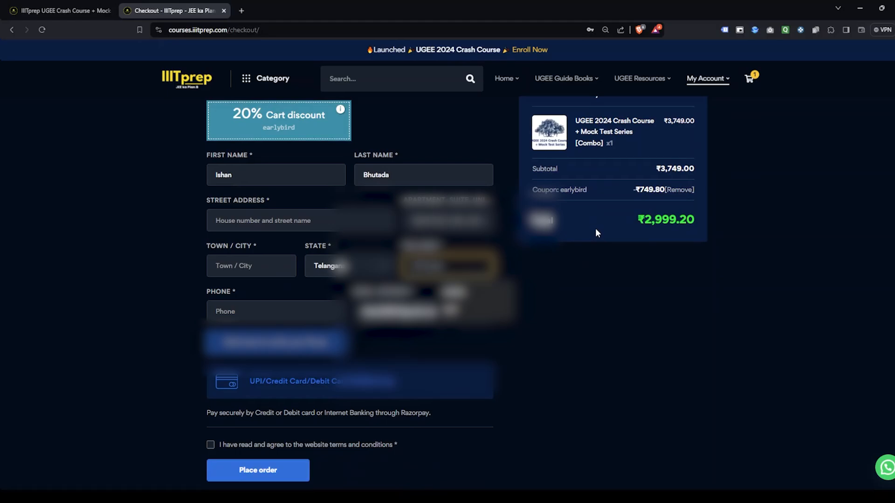
mouse_move(605, 242)
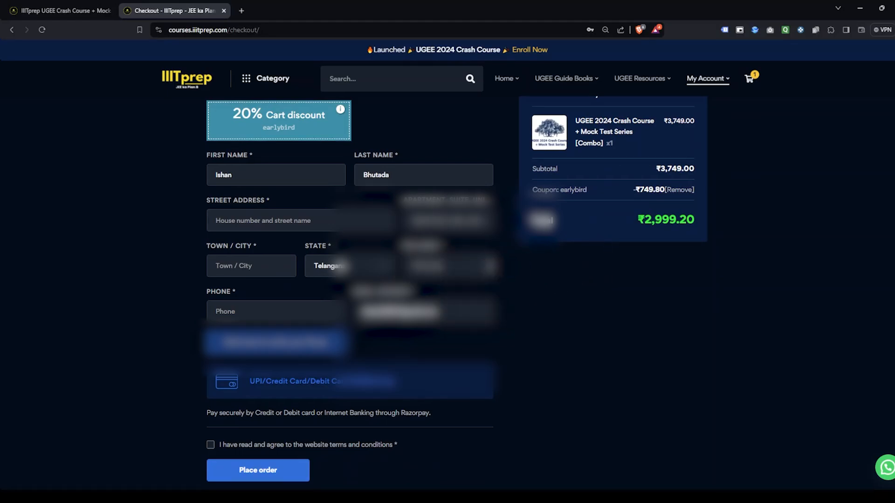
scroll(down, 3)
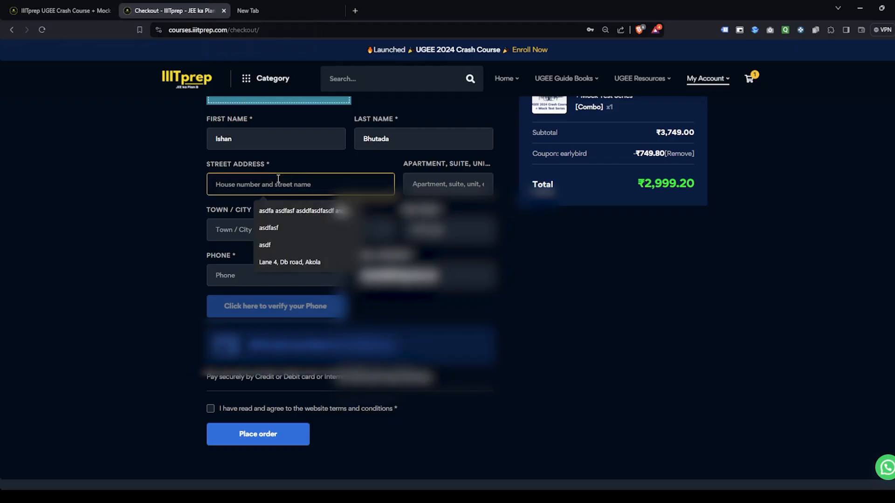
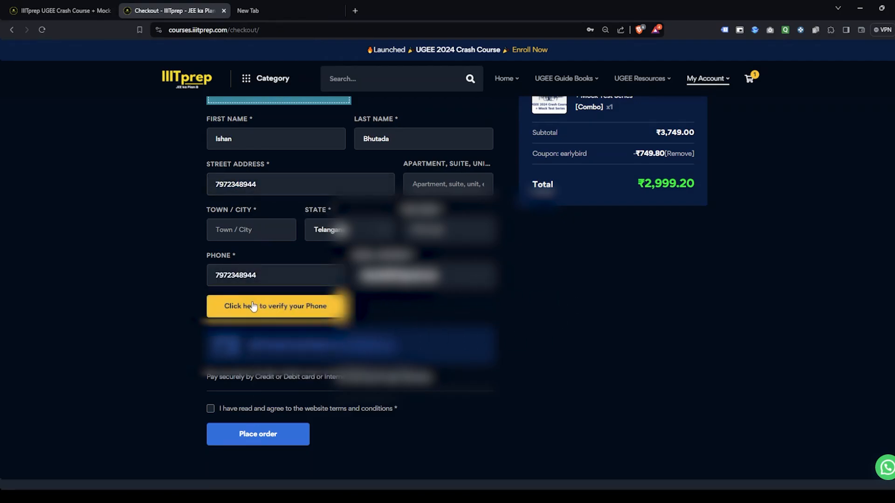
click(274, 307)
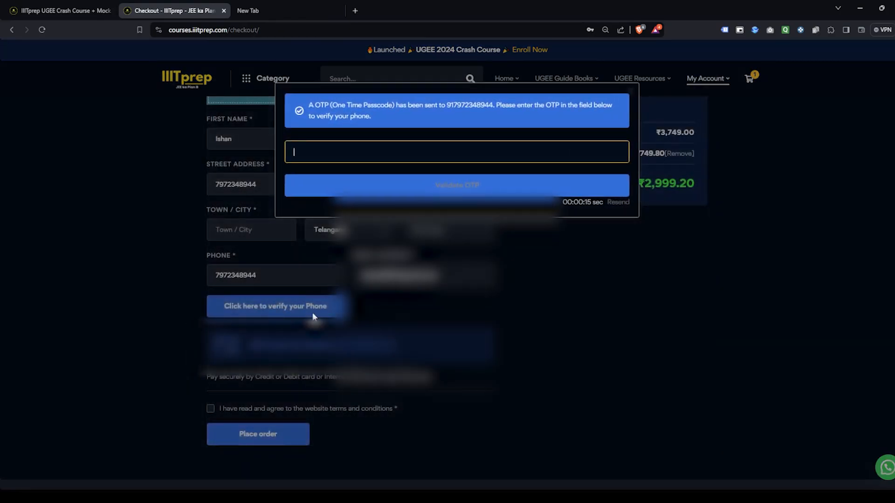
mouse_move(510, 112)
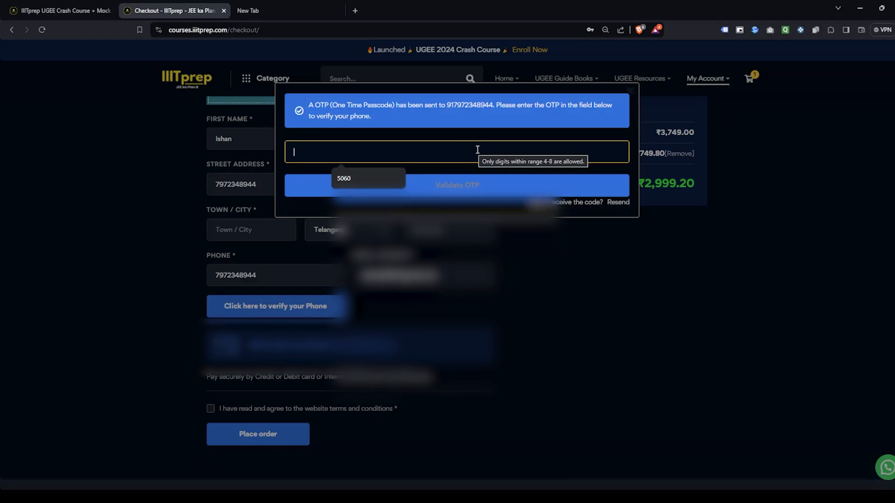
text(19)
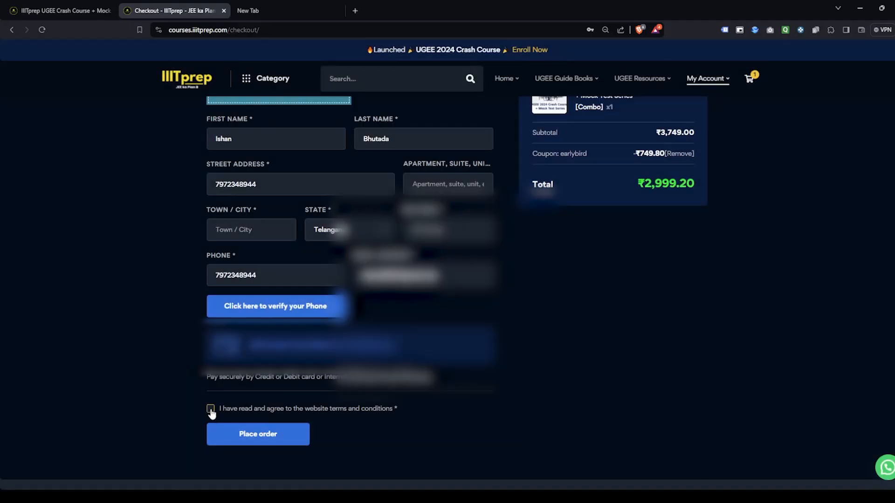
Step: Accept the terms, place the order, then fill Town/City 'werrfd' and PIN Code 'sf' after the errors
click(209, 408)
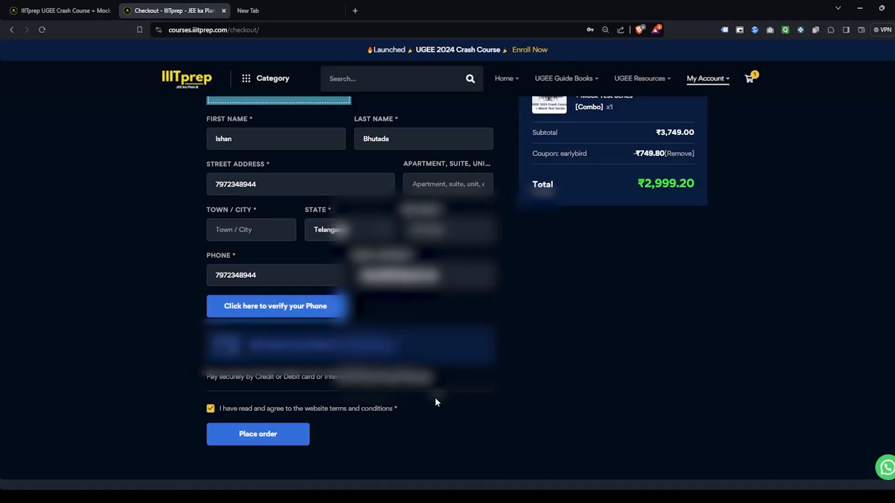
mouse_move(258, 434)
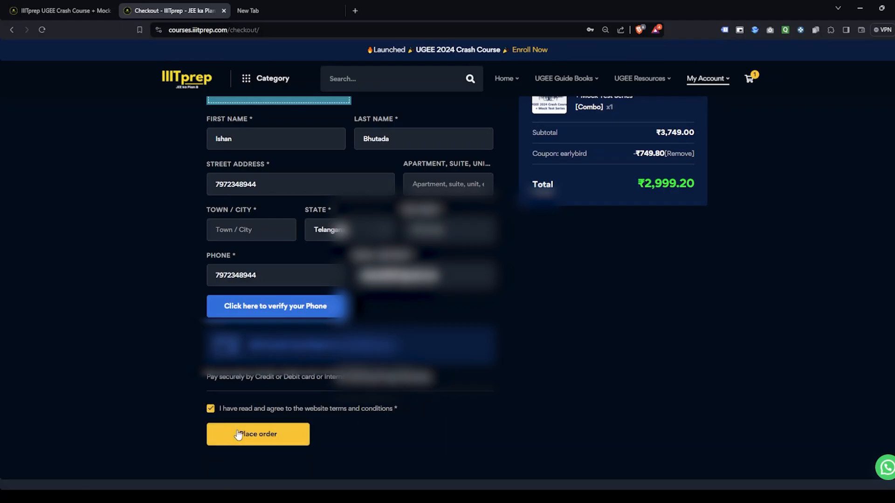
click(257, 434)
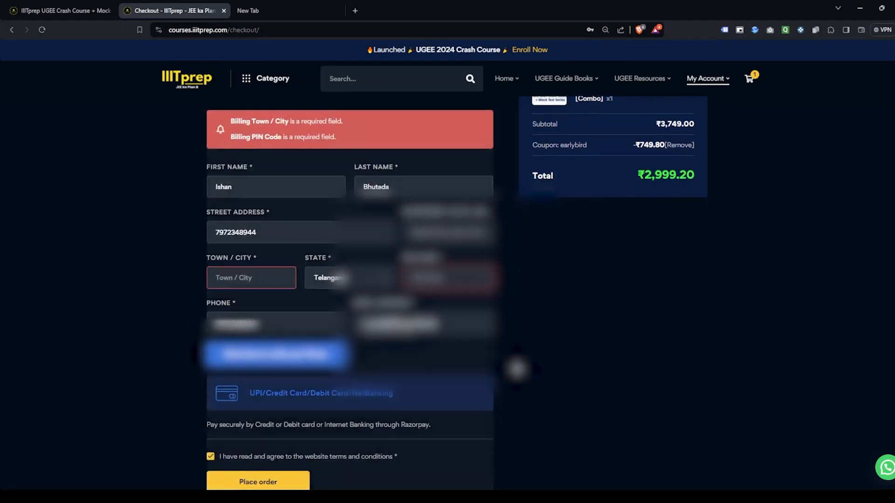
text(werrfd)
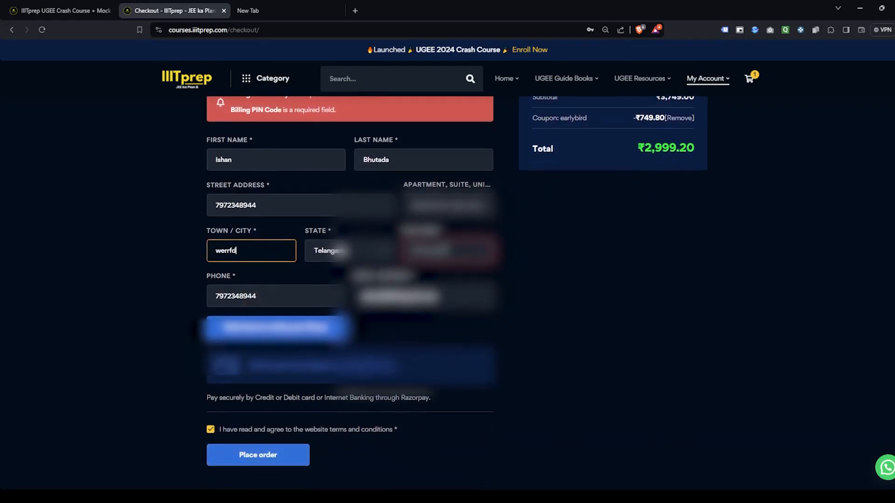
text(sf)
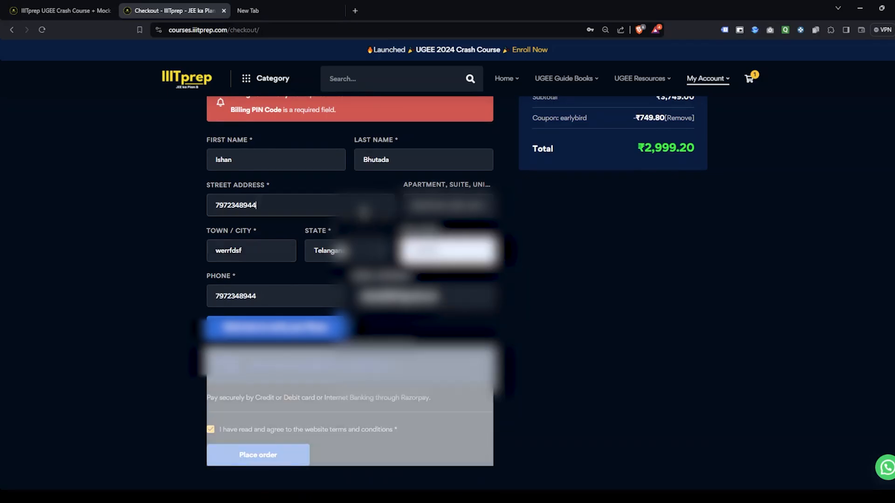
scroll(down, 3)
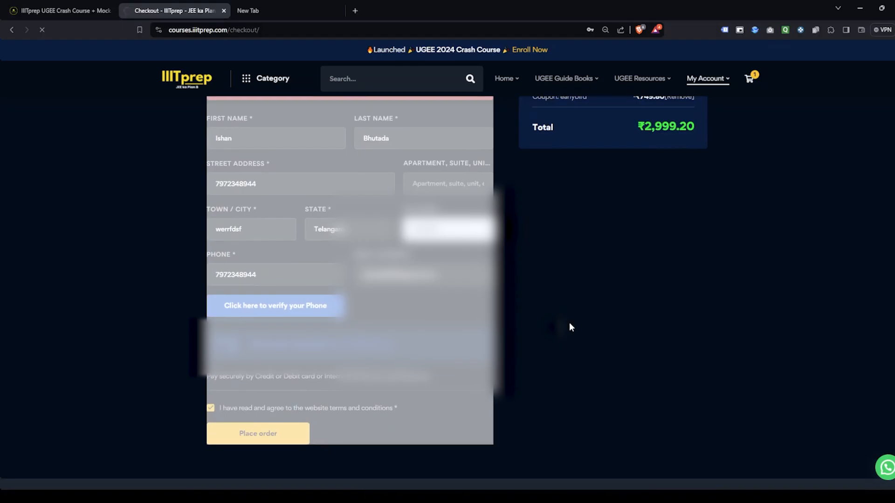
click(257, 433)
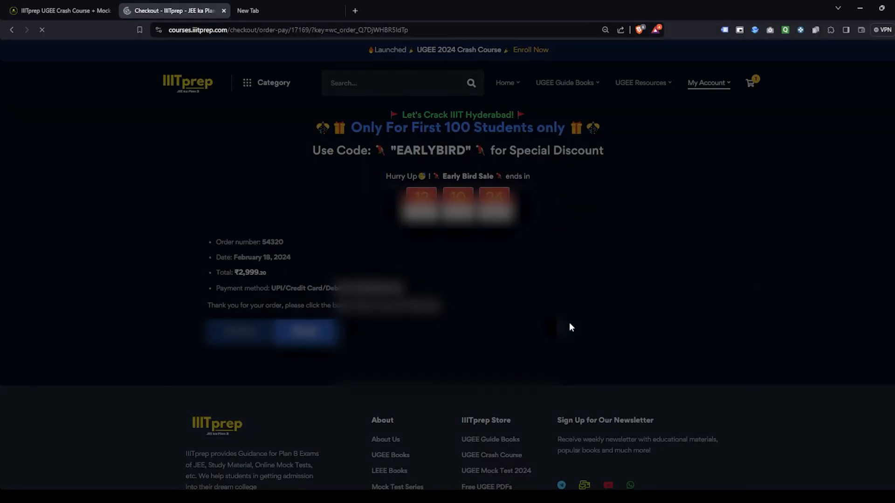
click(305, 332)
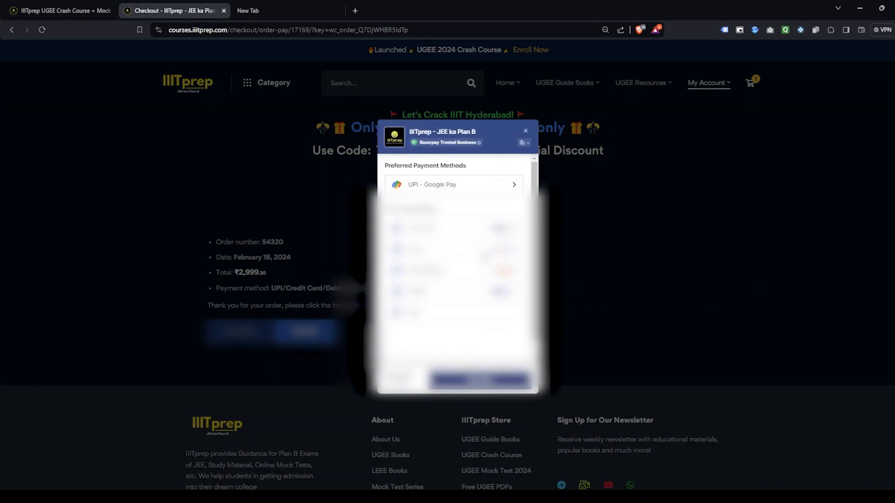
mouse_move(463, 189)
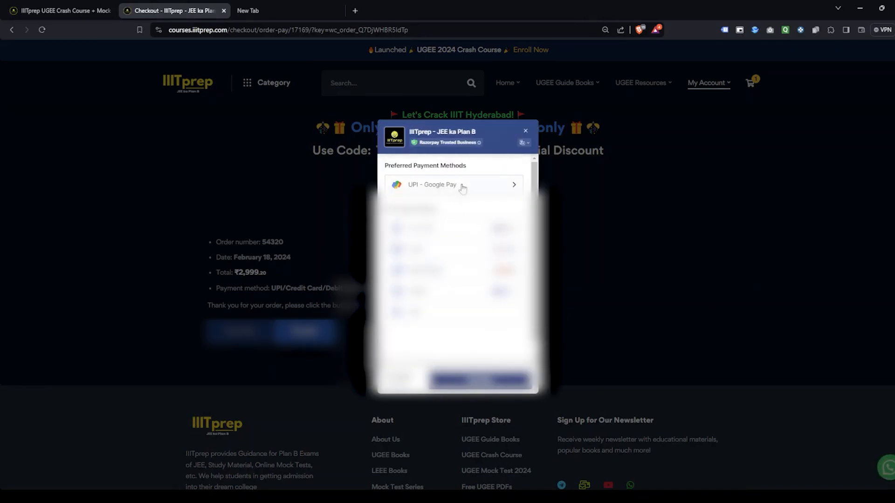